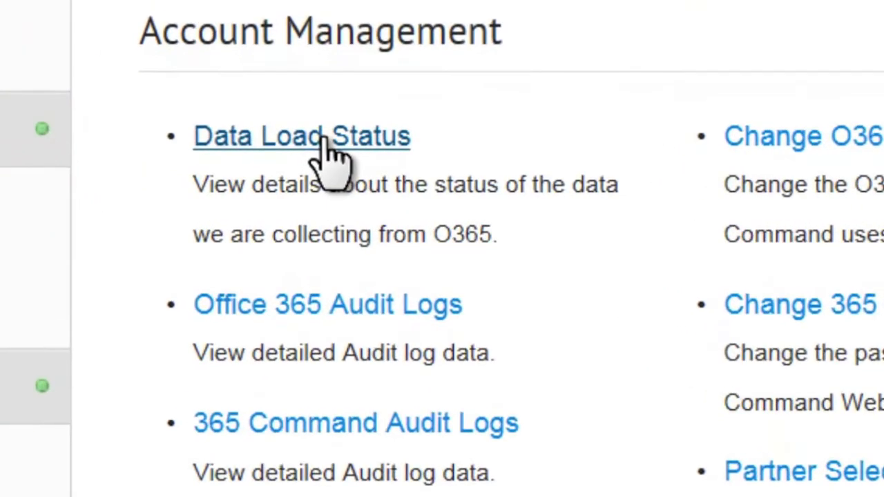
pyautogui.moveTo(332, 159)
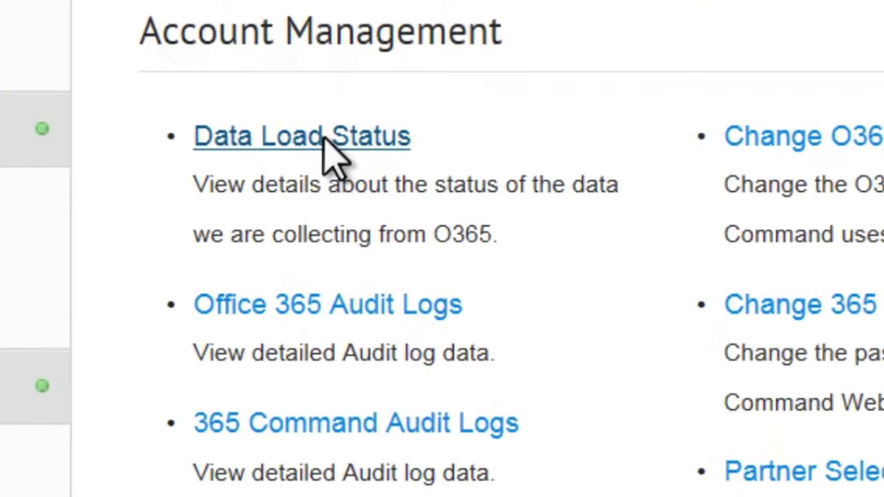
# - View the Data Status table of update times and record counts, with Mailbox Usage marked failed
pyautogui.click(301, 136)
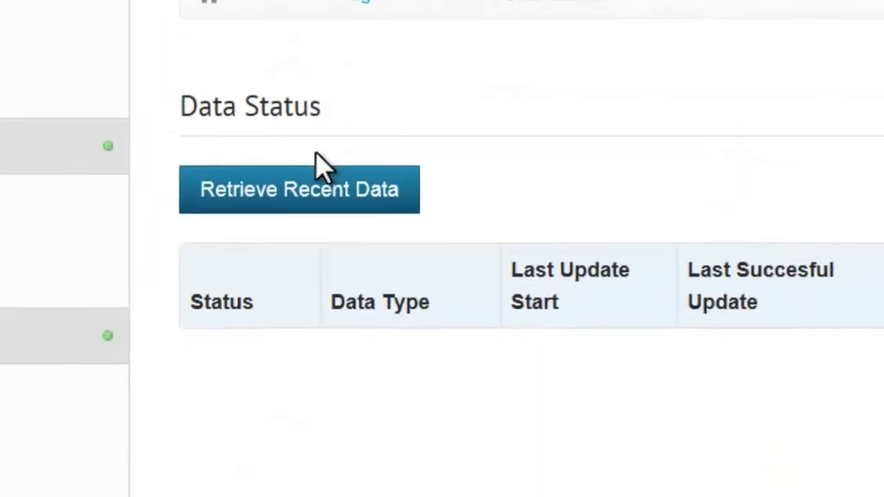
pyautogui.click(299, 189)
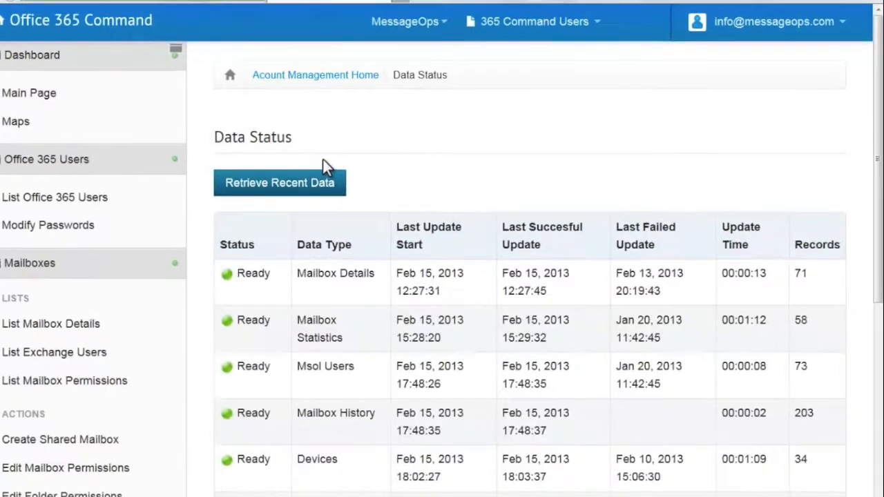
pyautogui.scroll(-3)
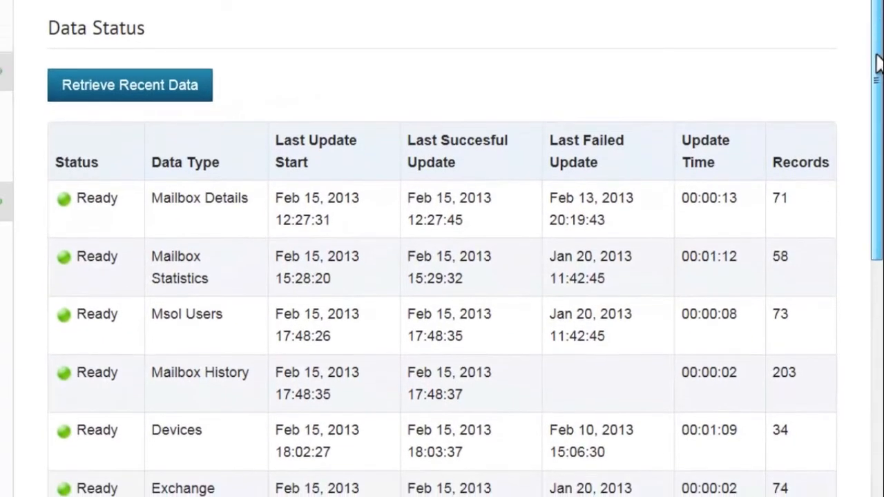
pyautogui.scroll(-3)
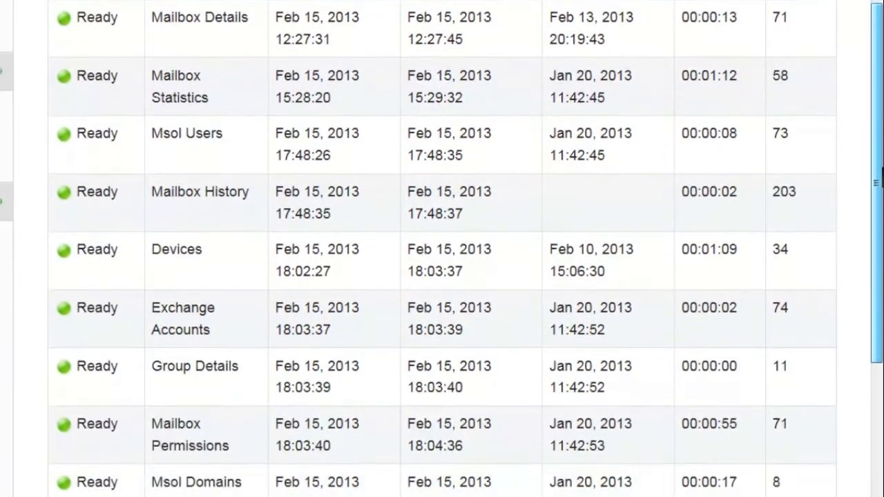
pyautogui.scroll(-3)
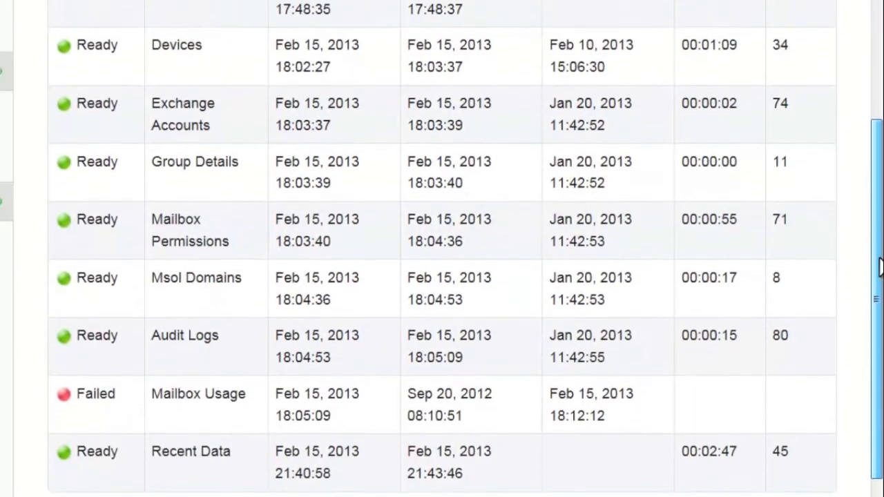
pyautogui.scroll(3)
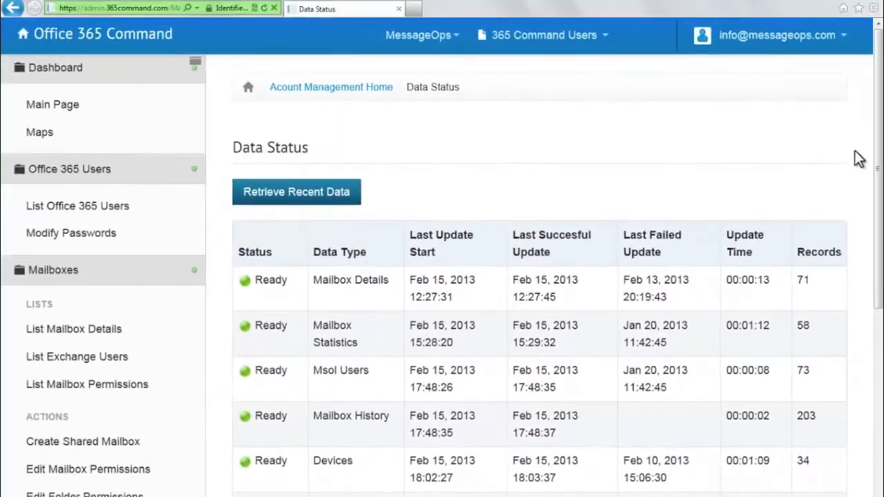
# - Review the Audit Log of logins and report runs for Feb 1–15, 2013
pyautogui.click(330, 86)
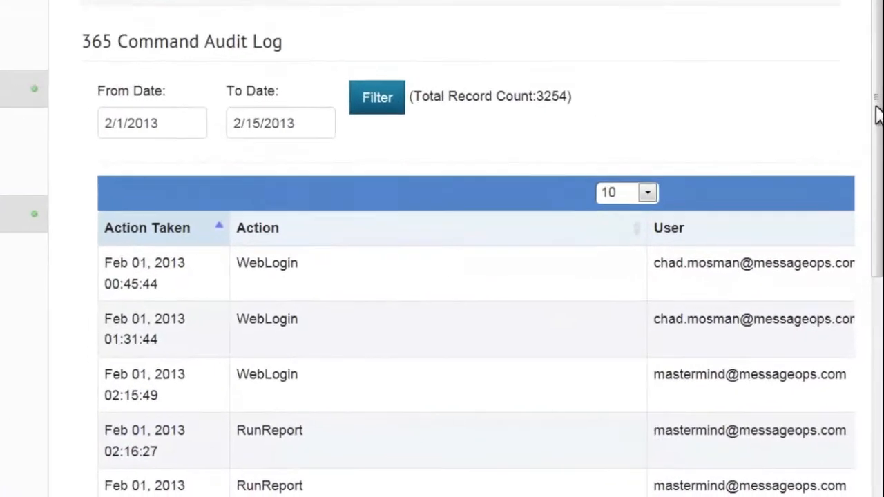
pyautogui.scroll(-3)
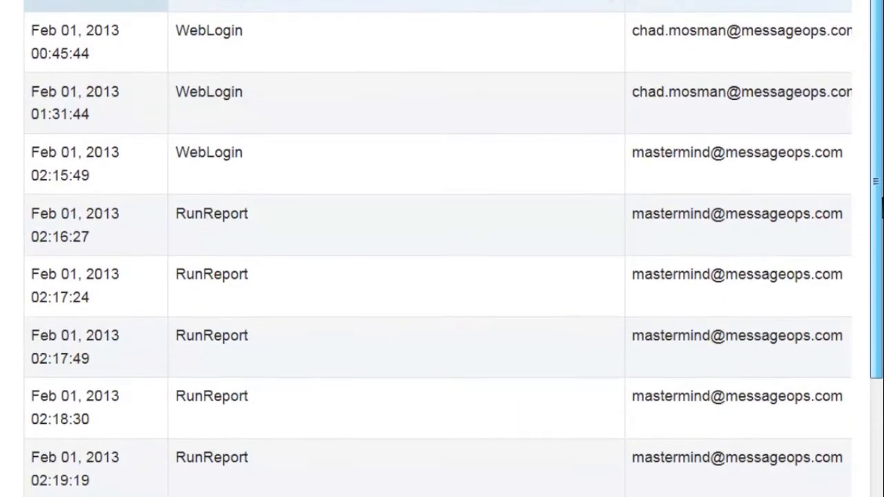
pyautogui.scroll(-3)
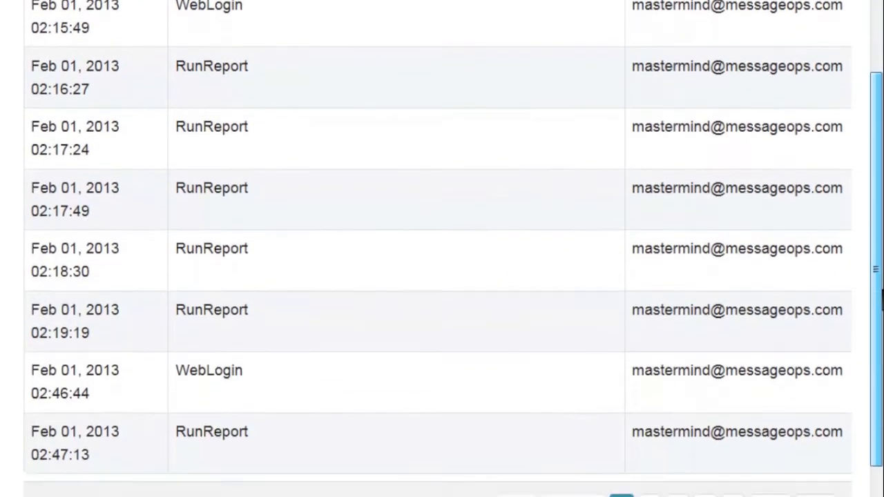
pyautogui.scroll(3)
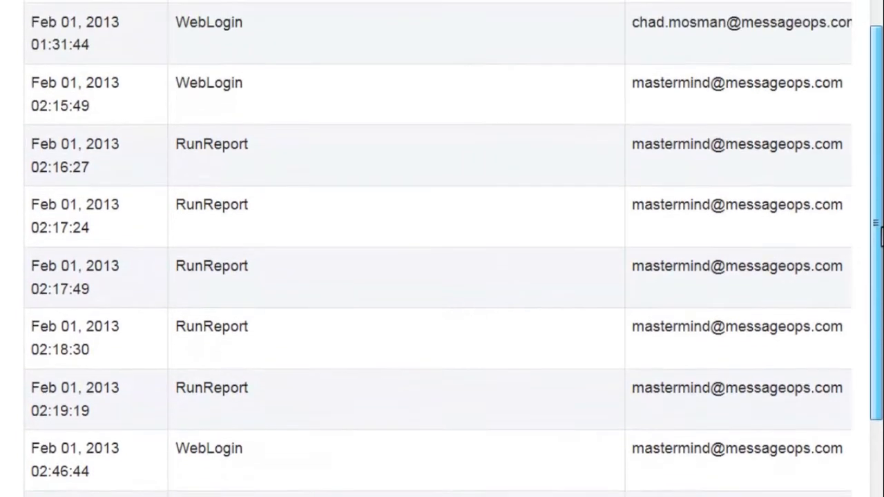
pyautogui.scroll(3)
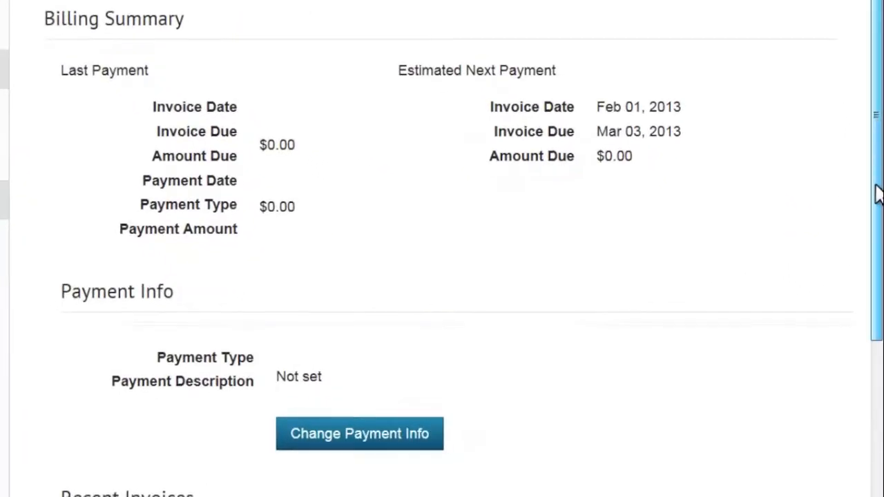
# - Look through the Billing Summary and payment info, showing no recent invoices
pyautogui.scroll(-3)
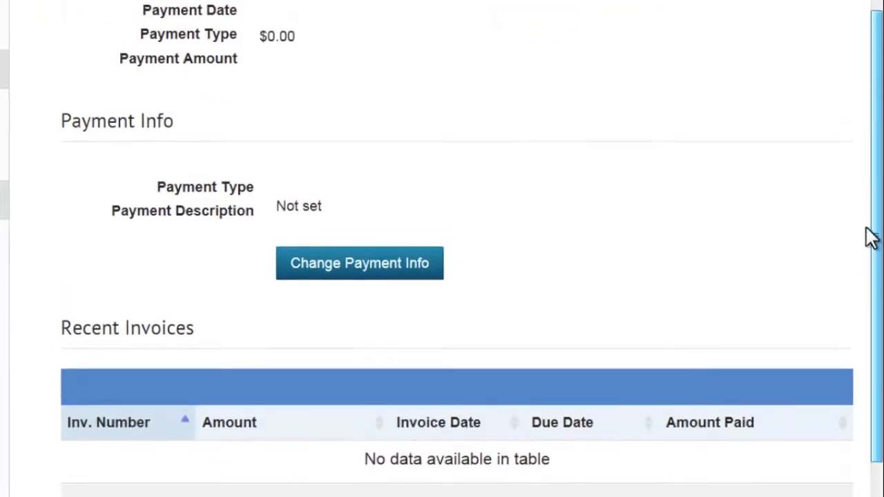
pyautogui.scroll(3)
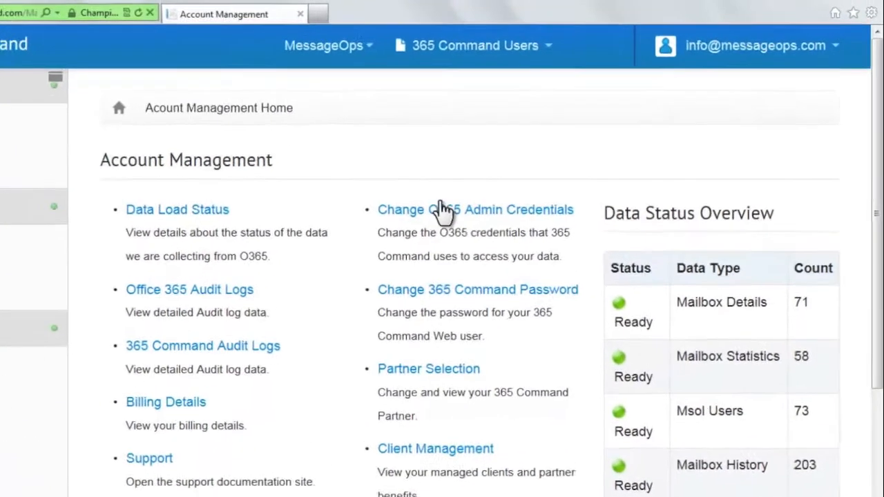
# - View the Change O365 Admin Creds and Change Password forms, then the Partner Selection page with MessageOps info
pyautogui.click(475, 210)
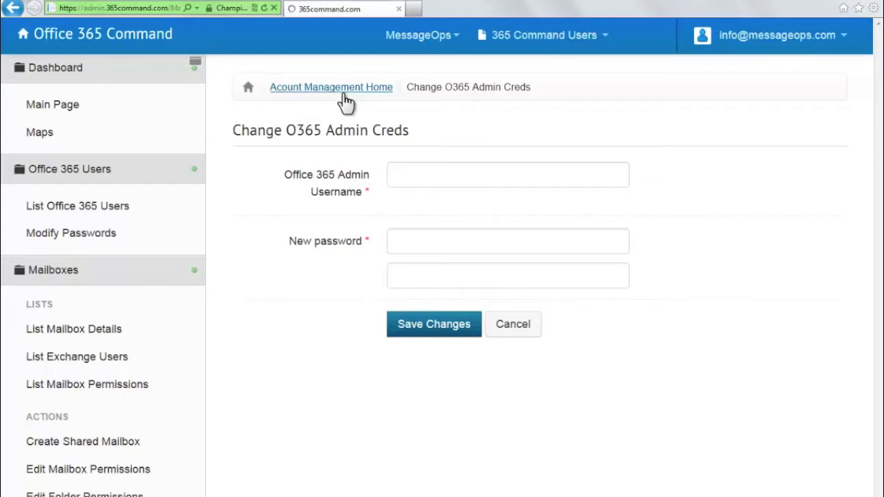
pyautogui.click(332, 87)
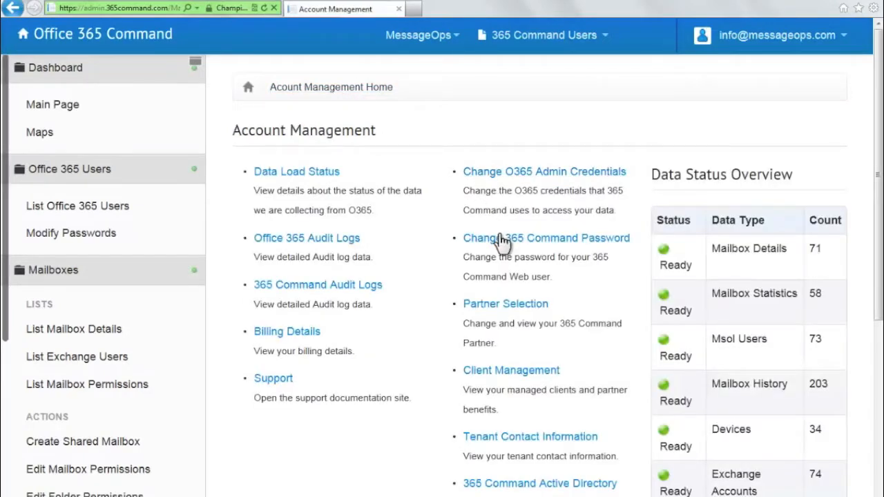
pyautogui.click(546, 238)
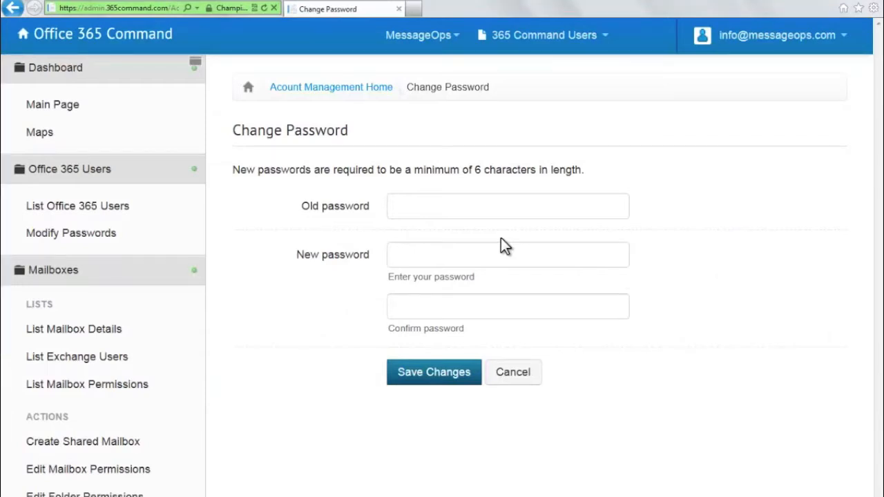
pyautogui.click(512, 371)
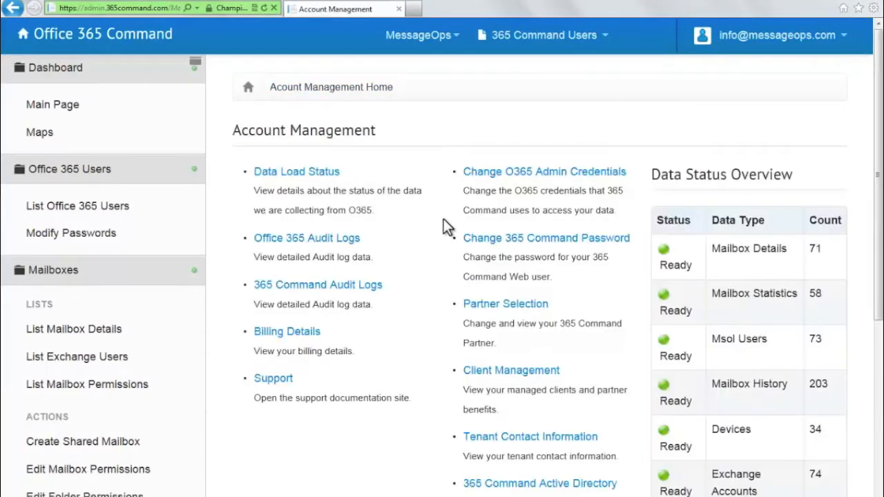
pyautogui.click(506, 304)
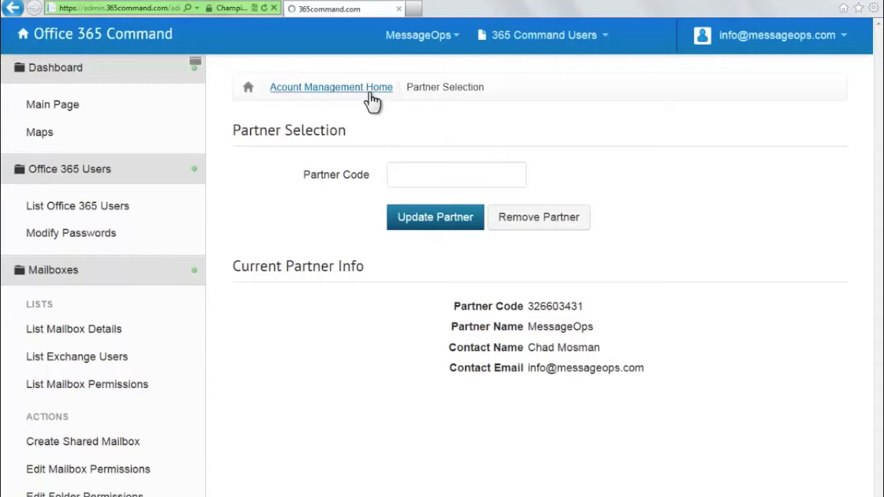
# - Download the Active Directory Extensions installer from Account Management Home and dismiss the download notice
pyautogui.click(332, 87)
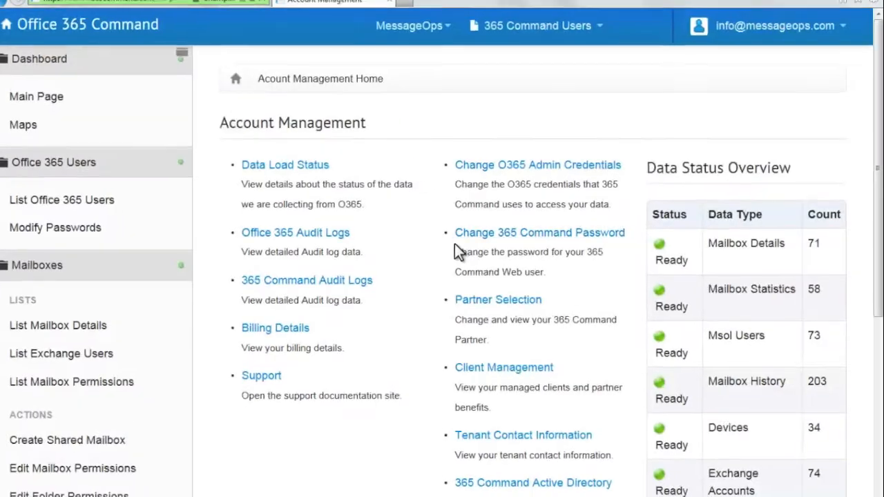
pyautogui.scroll(-3)
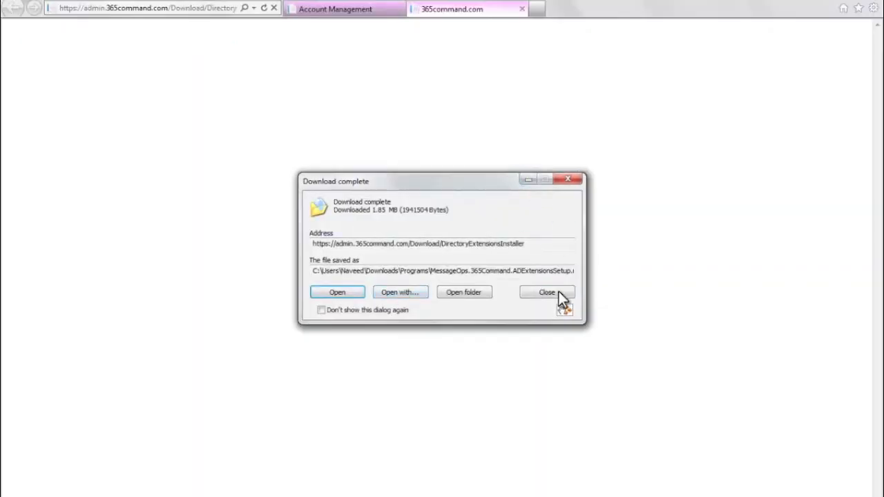
pyautogui.click(547, 293)
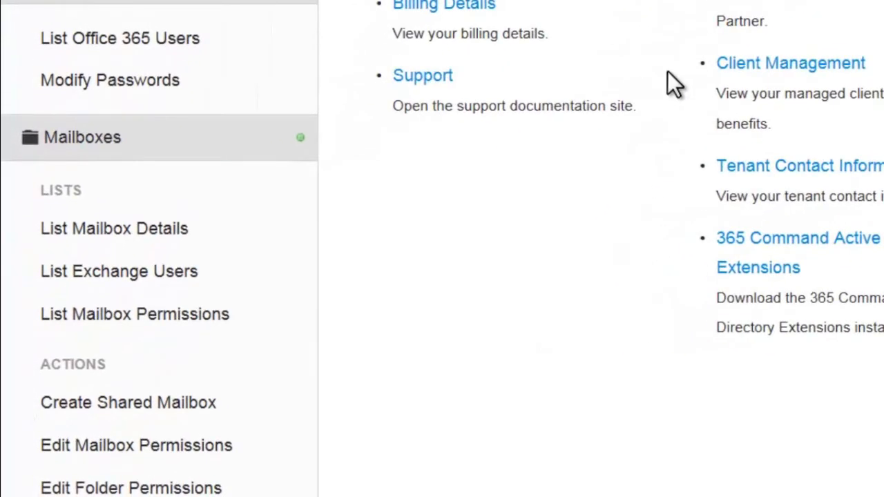
pyautogui.moveTo(423, 74)
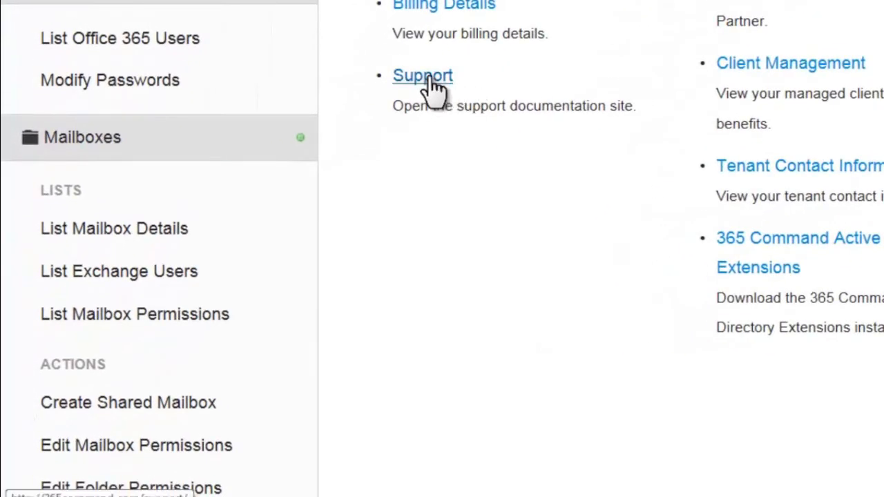
# - From the Support site, read the Active Directory Extensions page's installation guides and custom tab links
pyautogui.click(423, 74)
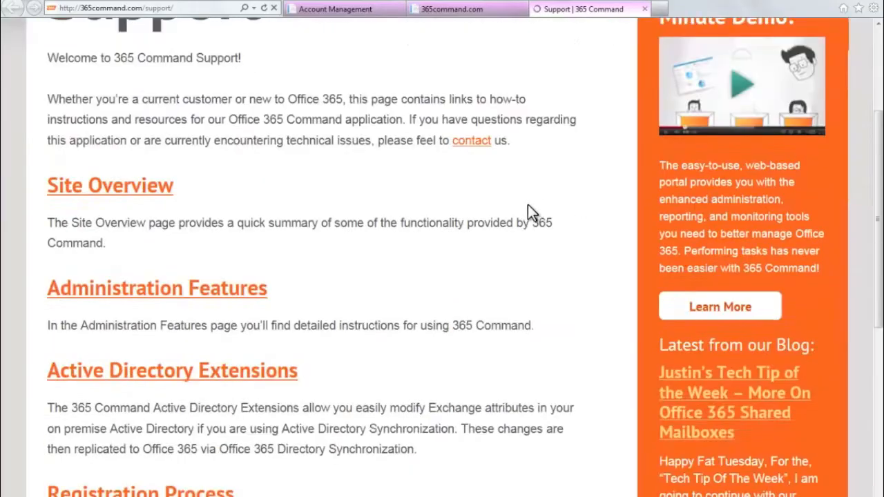
pyautogui.scroll(-3)
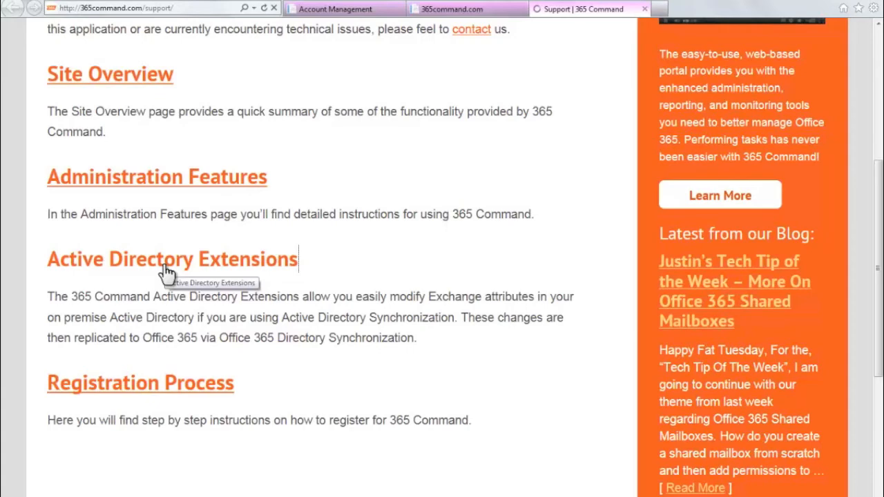
pyautogui.moveTo(181, 268)
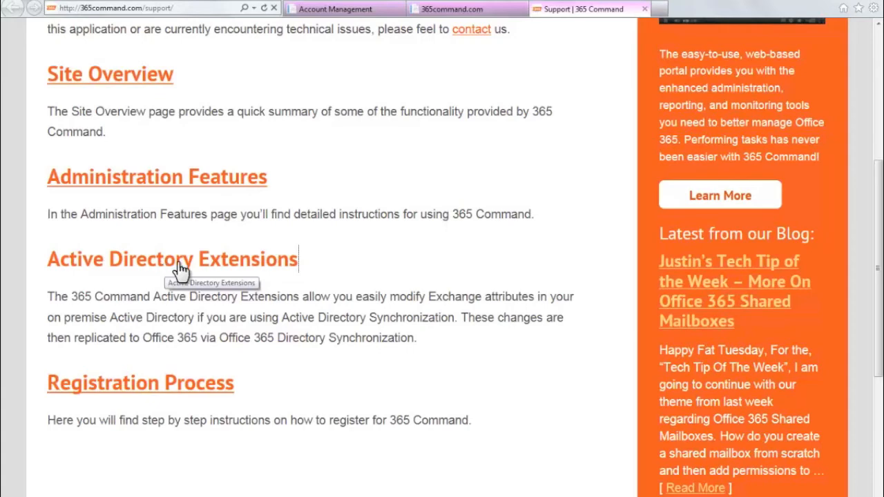
pyautogui.click(171, 260)
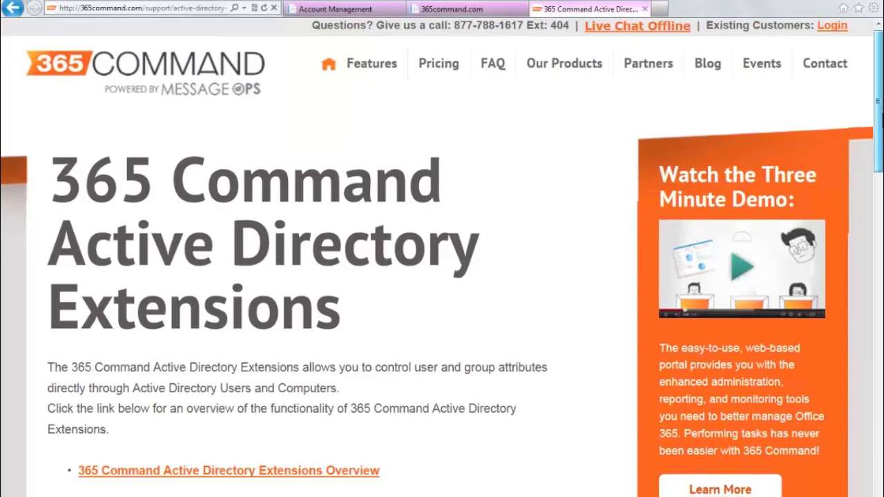
pyautogui.scroll(-3)
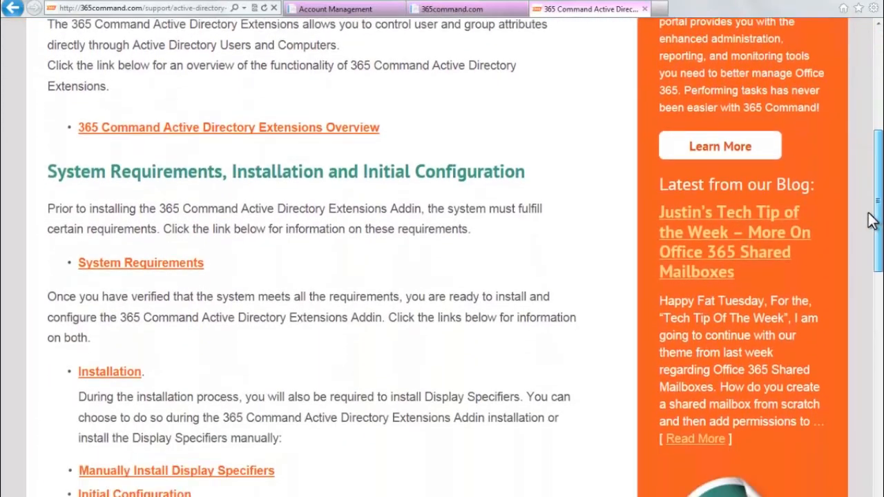
pyautogui.scroll(-3)
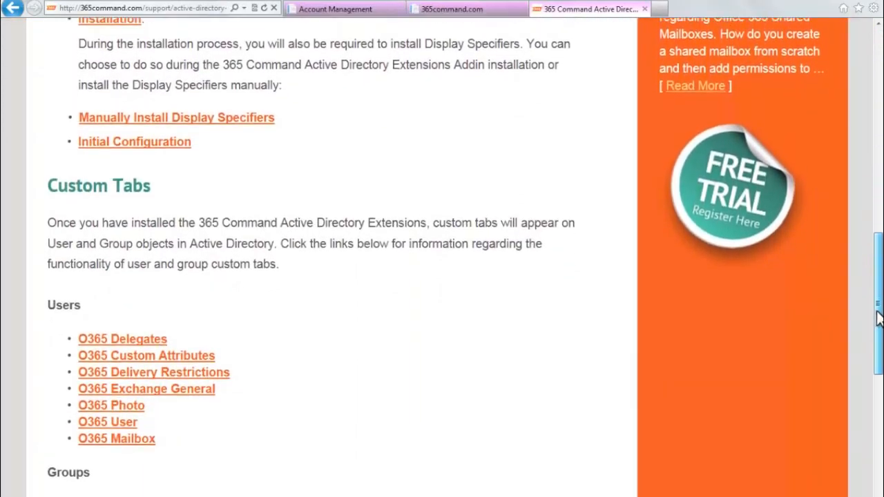